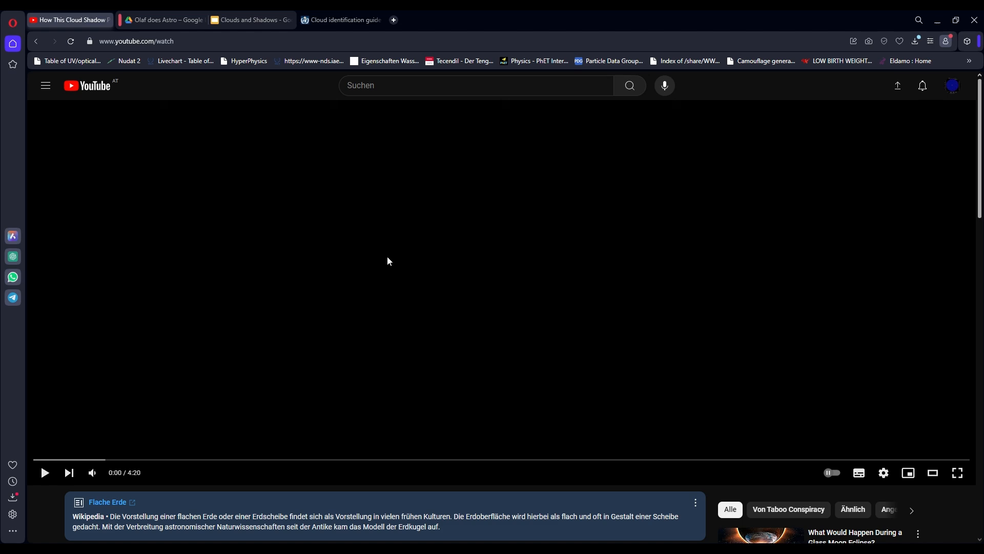
{"action": "mouse_move", "coordinate": [448, 362]}
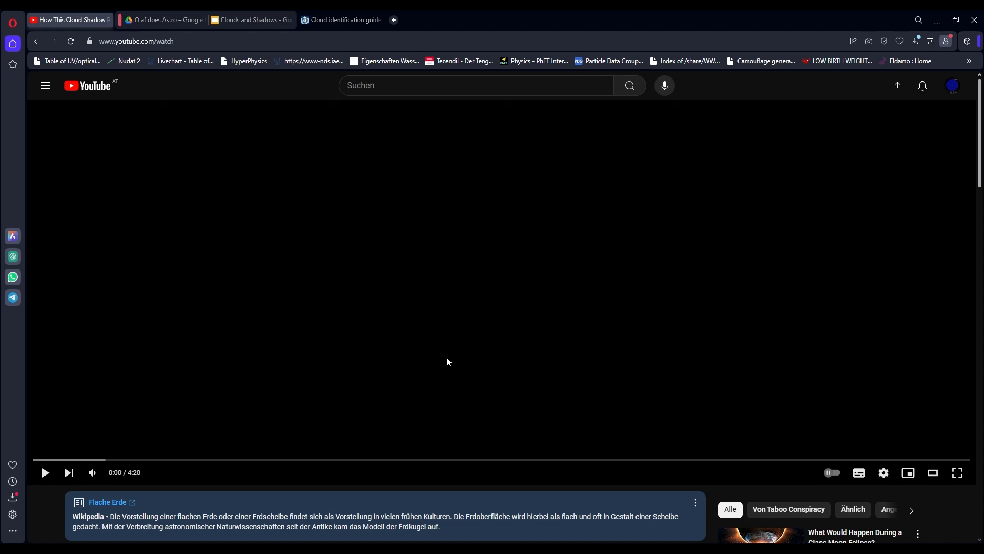
Start 'How this Cloud Shadow Proves the Flat Earth' so its title card shows.
{"action": "left_click", "coordinate": [44, 473]}
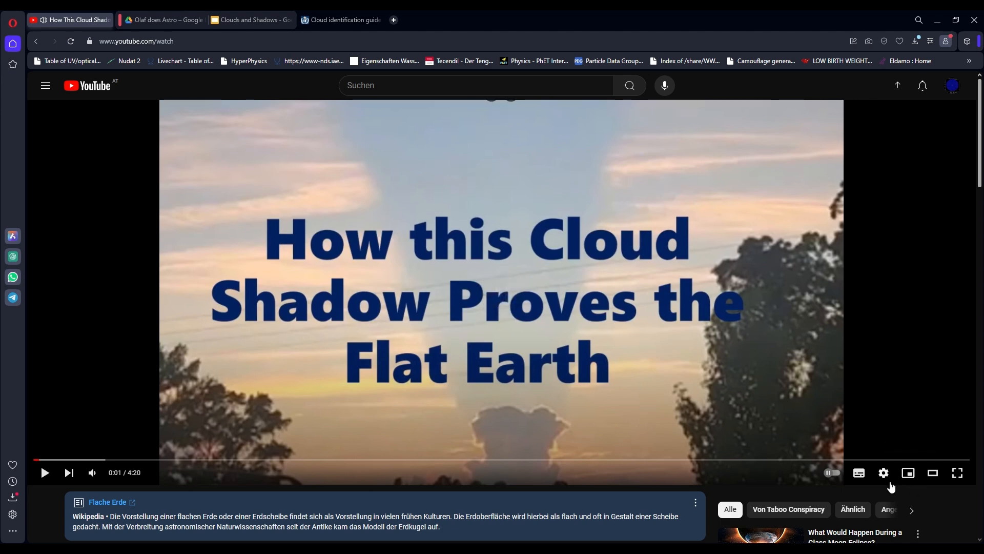
Pause on the title card, then watch past the channel card to 0:23.
{"action": "left_click", "coordinate": [882, 472]}
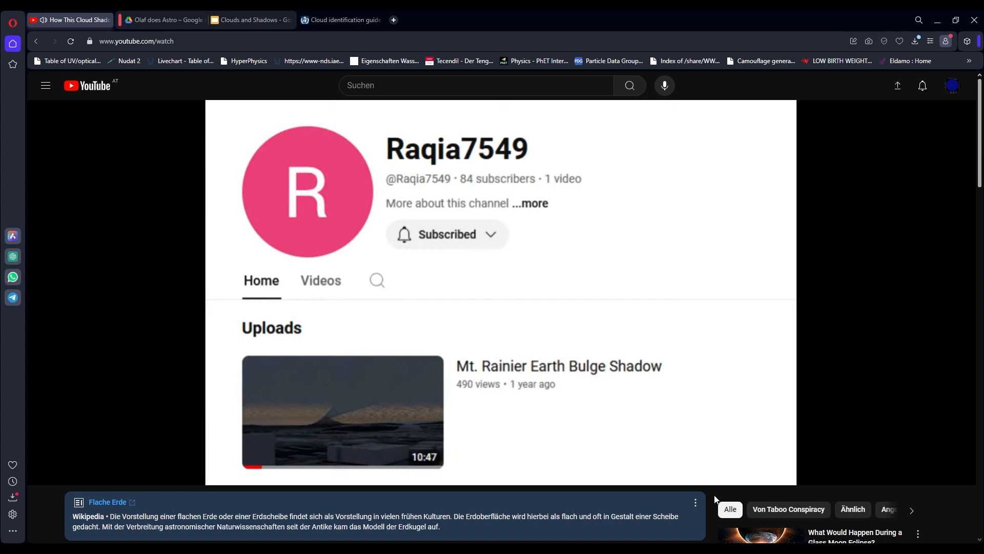
{"action": "left_click", "coordinate": [342, 412]}
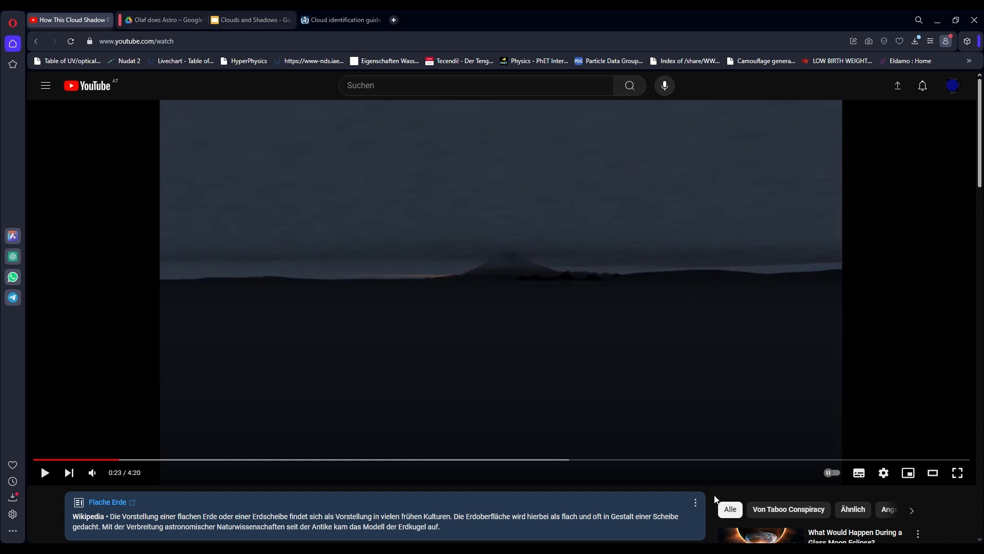
Play from the dusk mountain scene and pause on the mountain shadow scene.
{"action": "left_click", "coordinate": [44, 472]}
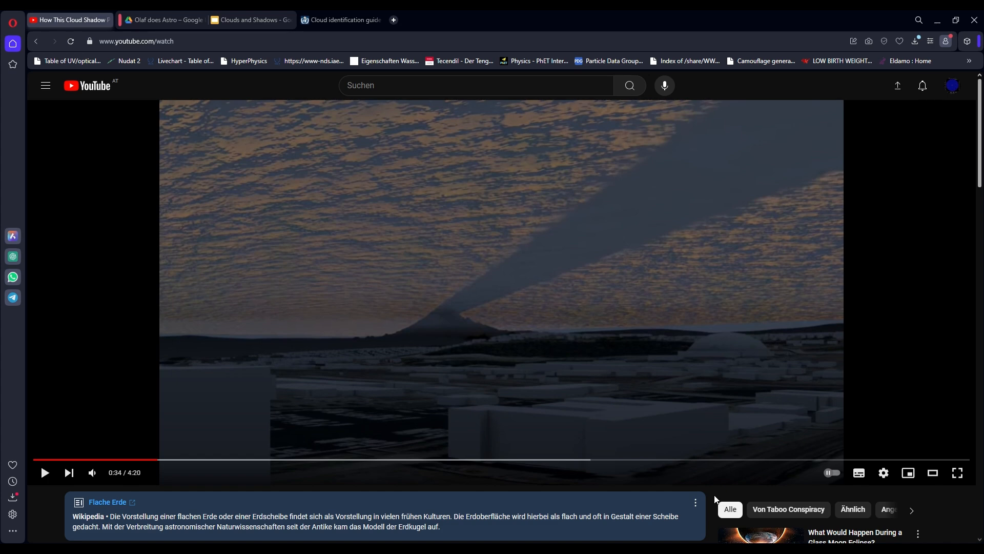
{"action": "left_click", "coordinate": [44, 472]}
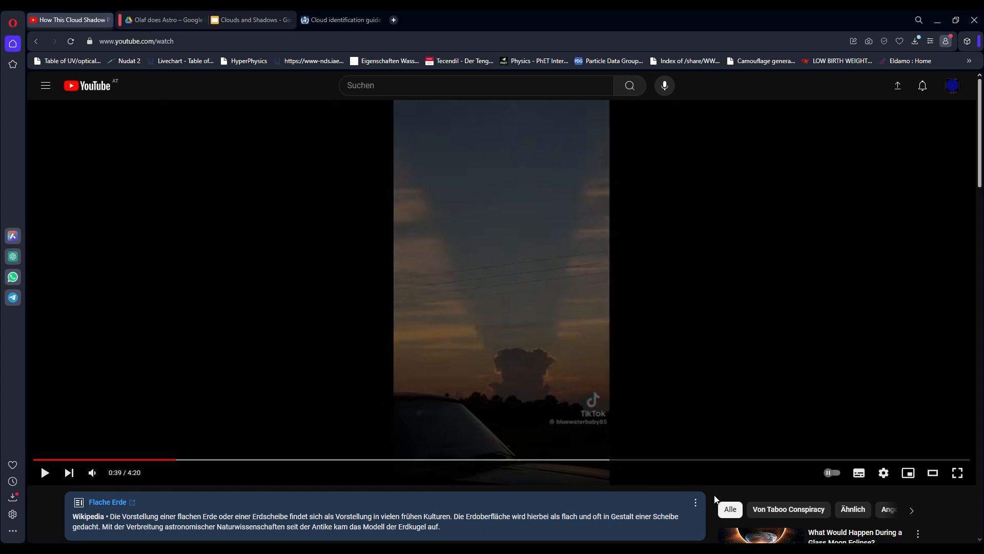
Watch through the TikTok sky clip to the red-cloud sunset shadow at 1:37.
{"action": "left_click", "coordinate": [44, 473]}
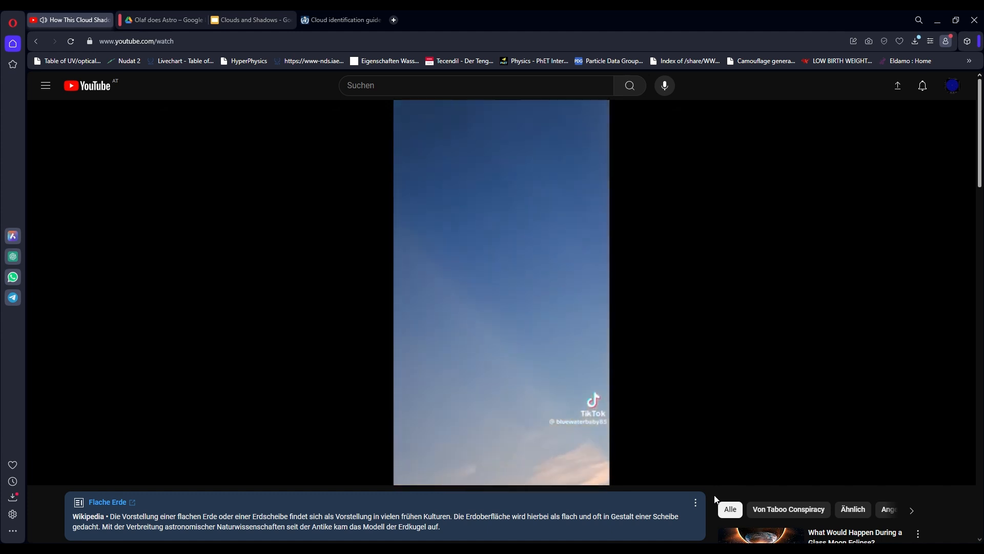
{"action": "left_click", "coordinate": [500, 293]}
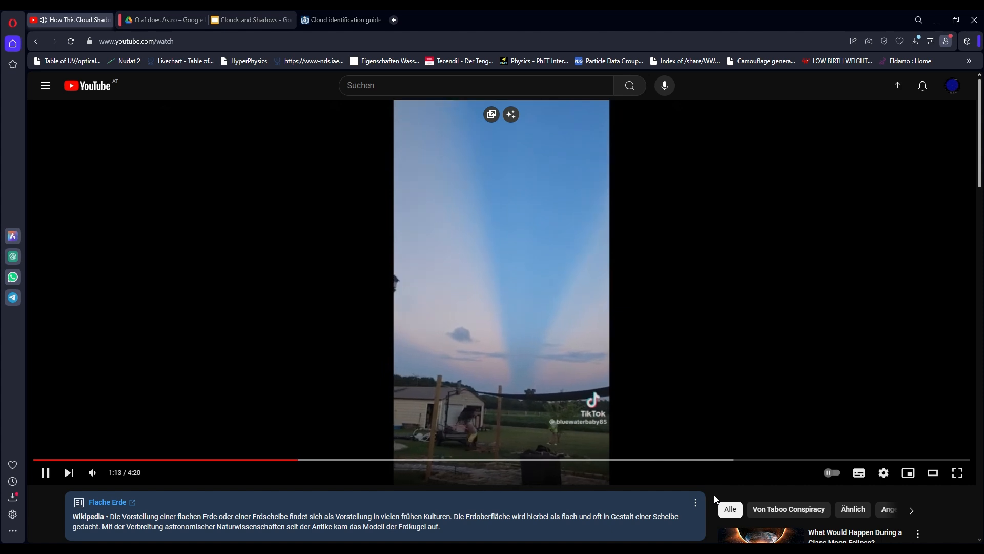
{"action": "left_click", "coordinate": [501, 292]}
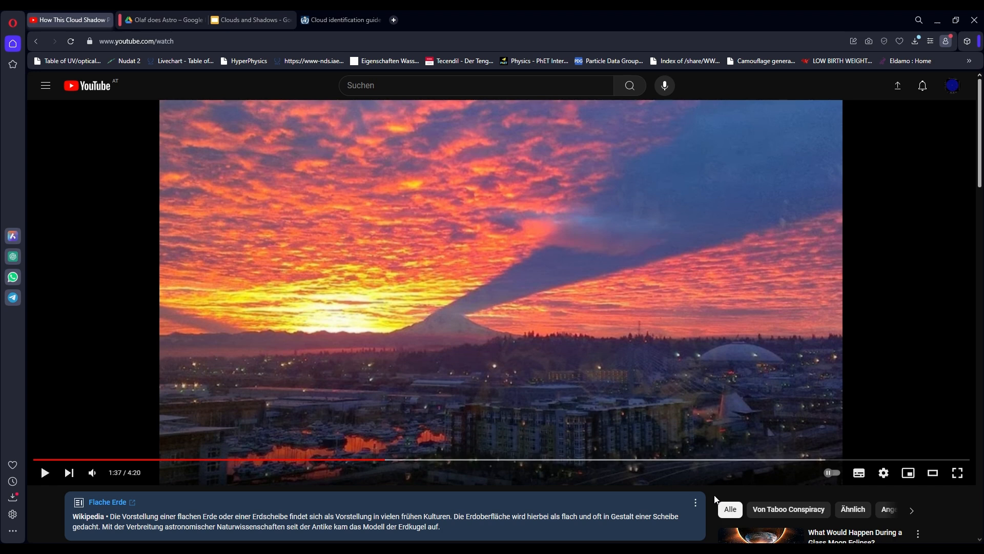
Play past the Mt. Rainier's Shadow article pages to the V-shaped shadow at 1:53.
{"action": "left_click", "coordinate": [44, 472]}
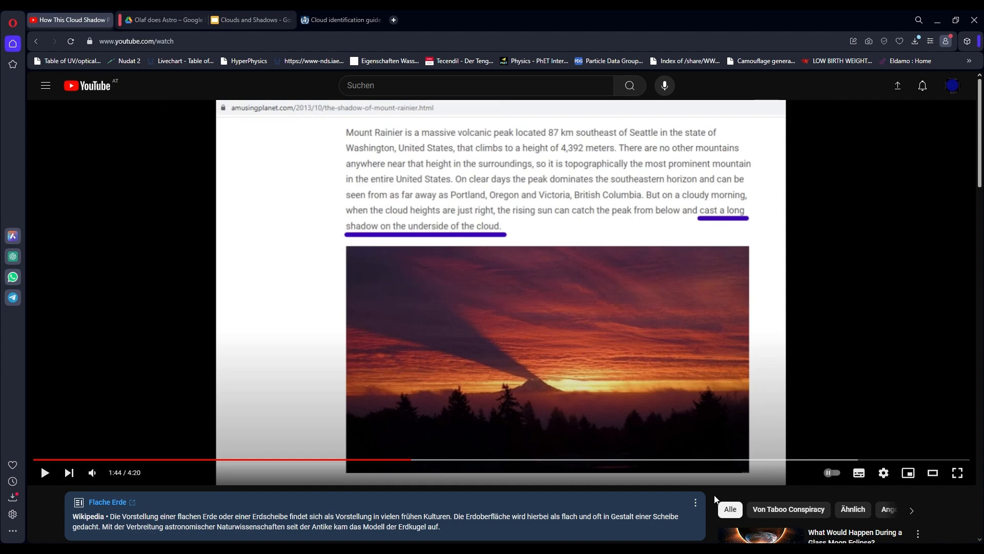
{"action": "left_click", "coordinate": [502, 291]}
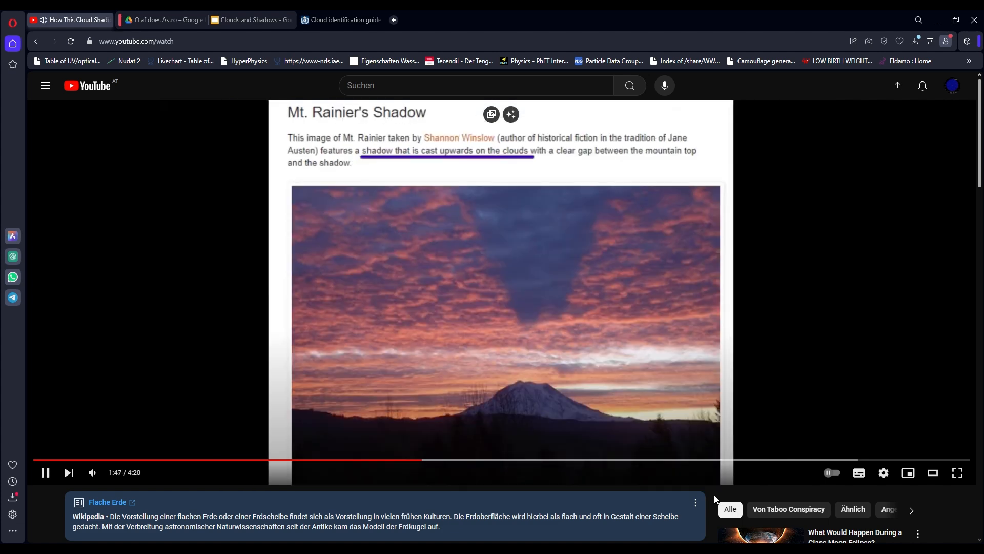
{"action": "left_click", "coordinate": [45, 473]}
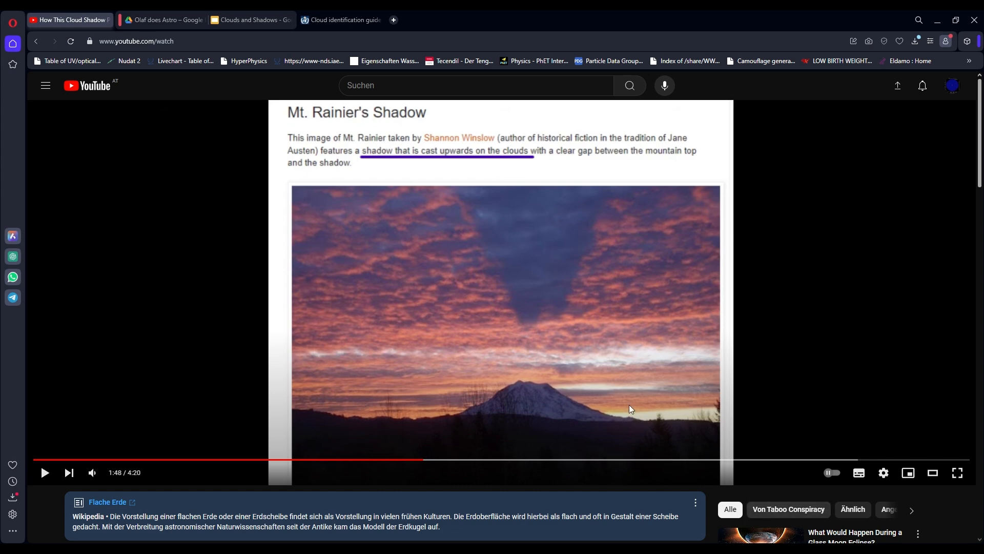
{"action": "mouse_move", "coordinate": [549, 326]}
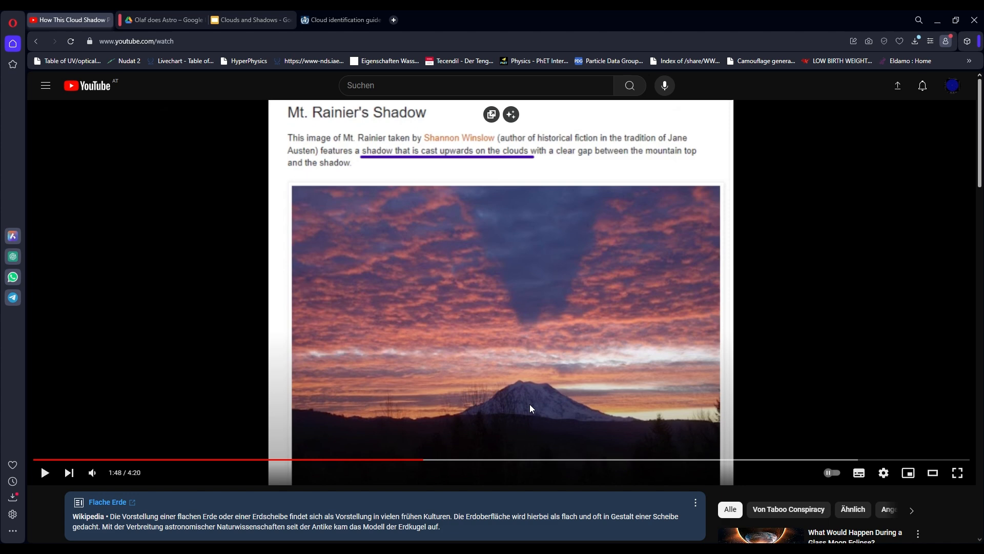
{"action": "mouse_move", "coordinate": [516, 293]}
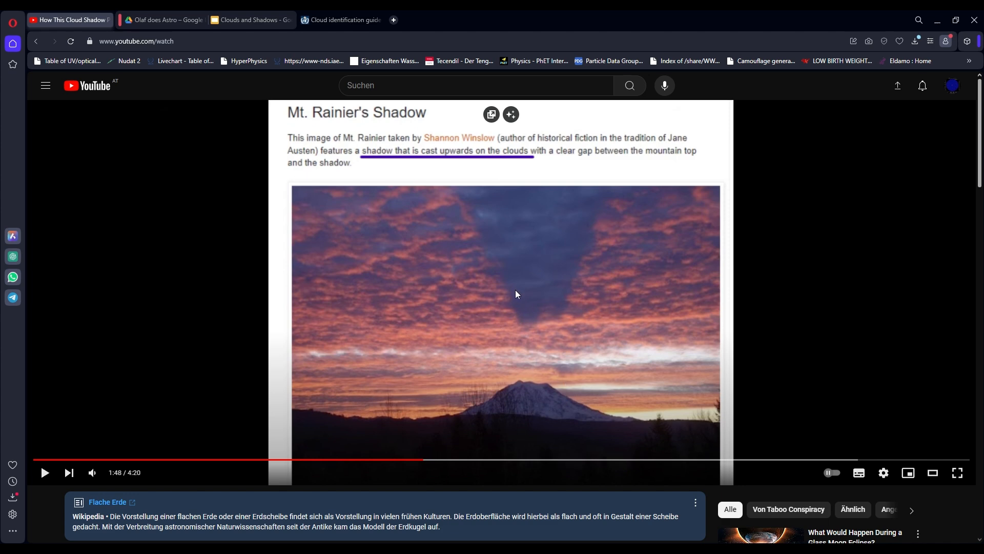
{"action": "mouse_move", "coordinate": [548, 266]}
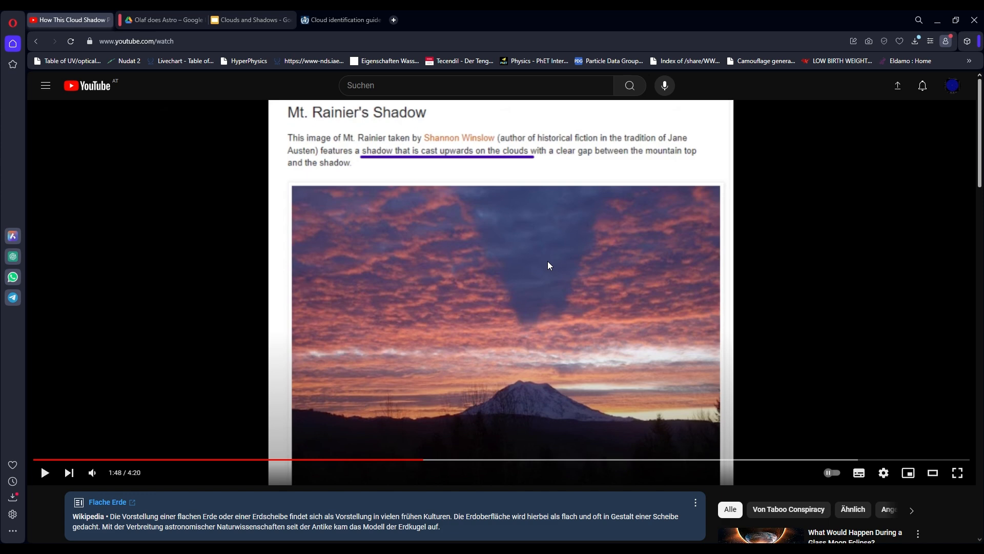
{"action": "left_click", "coordinate": [44, 472]}
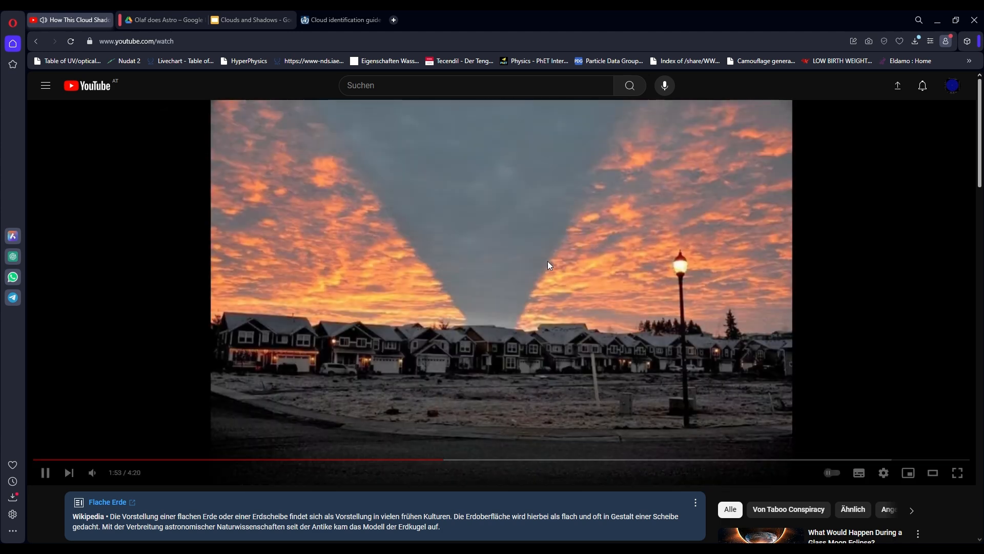
Pause at 2:03 on Mt. Rainier's shadow projected onto pink clouds.
{"action": "left_click", "coordinate": [45, 472]}
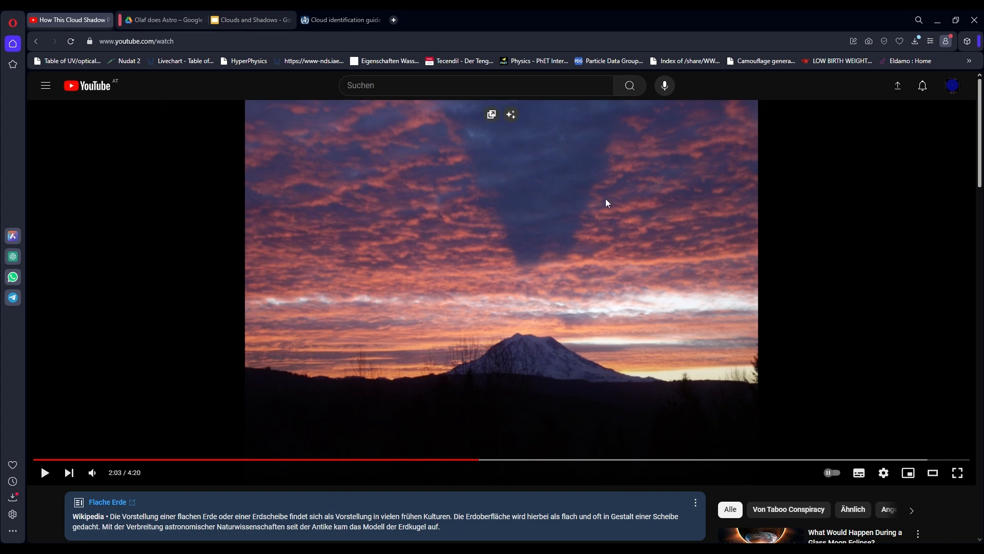
{"action": "mouse_move", "coordinate": [881, 165]}
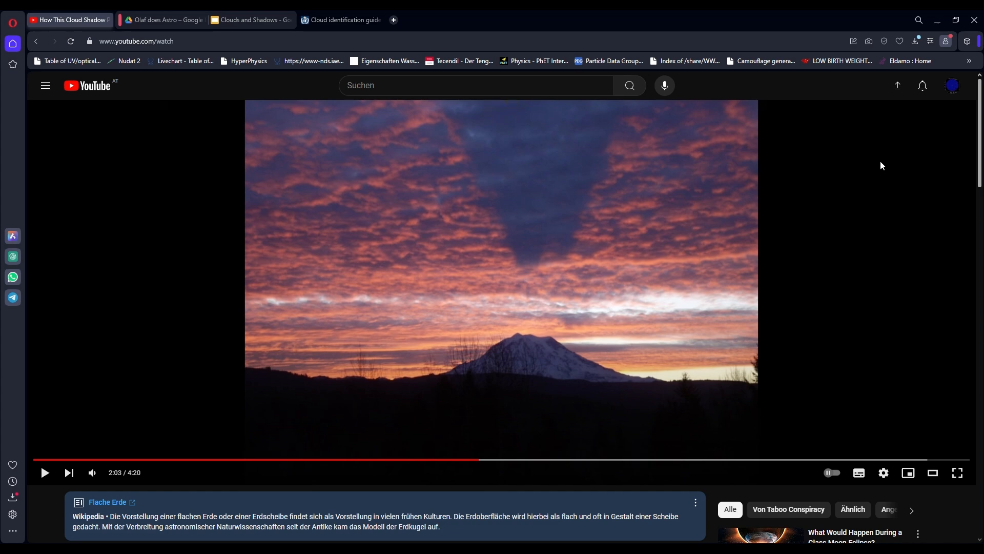
{"action": "mouse_move", "coordinate": [515, 342]}
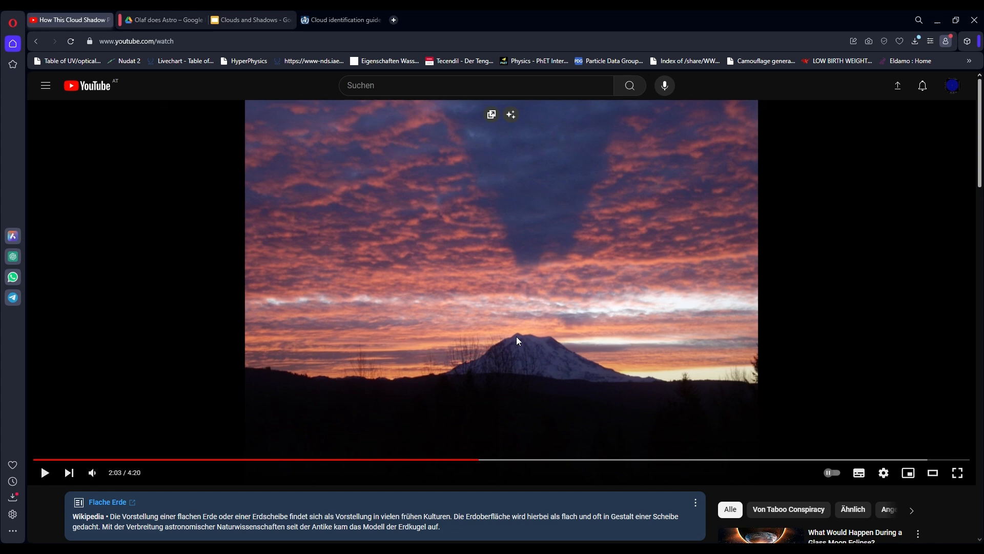
{"action": "mouse_move", "coordinate": [538, 258]}
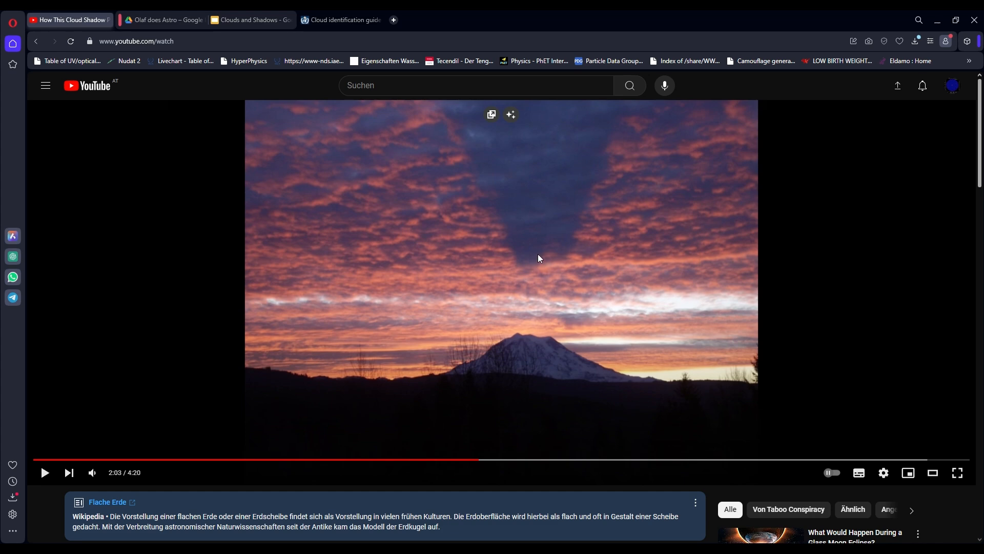
{"action": "mouse_move", "coordinate": [517, 255]}
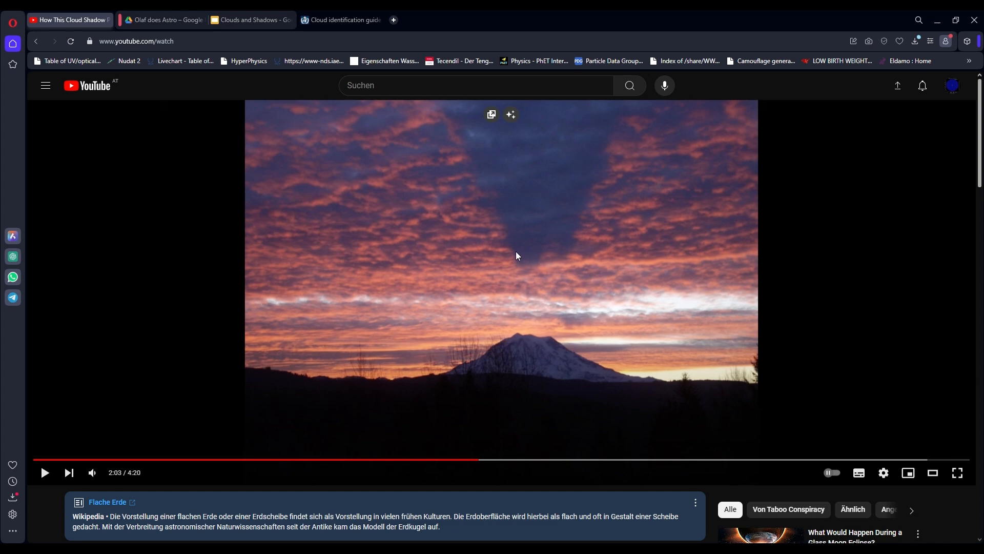
{"action": "mouse_move", "coordinate": [693, 231]}
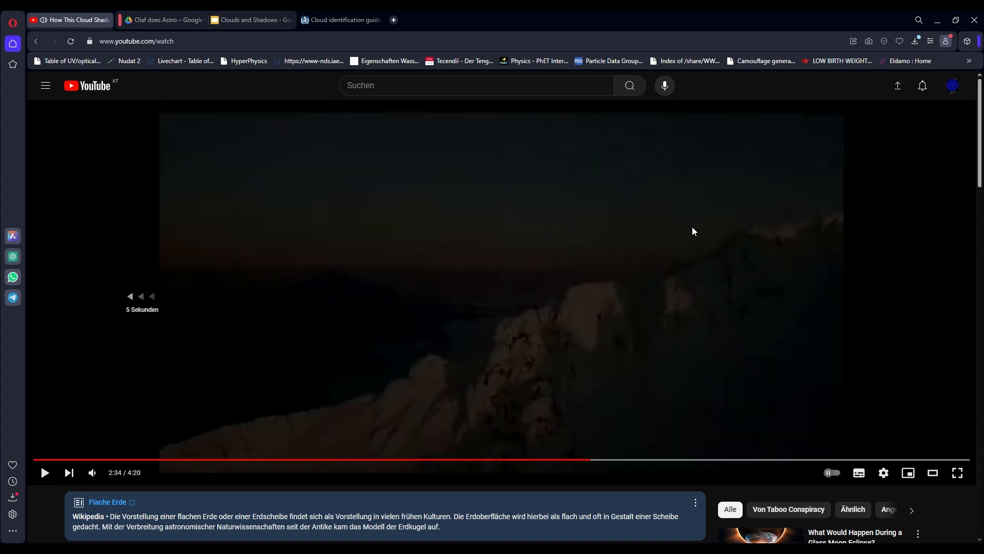
Play and pause past the houses scene to the vertical sunset TikTok clip.
{"action": "left_click", "coordinate": [44, 473]}
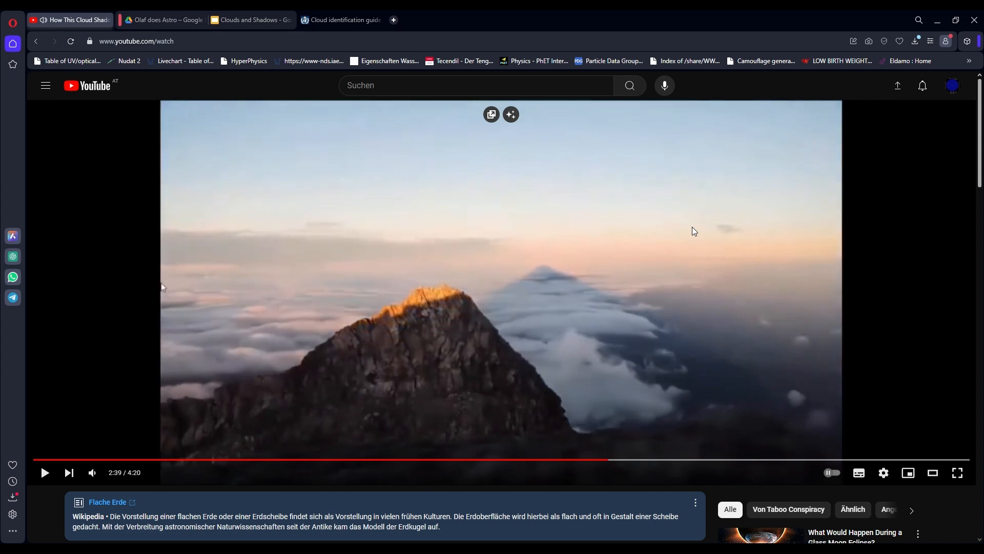
{"action": "left_click", "coordinate": [44, 472]}
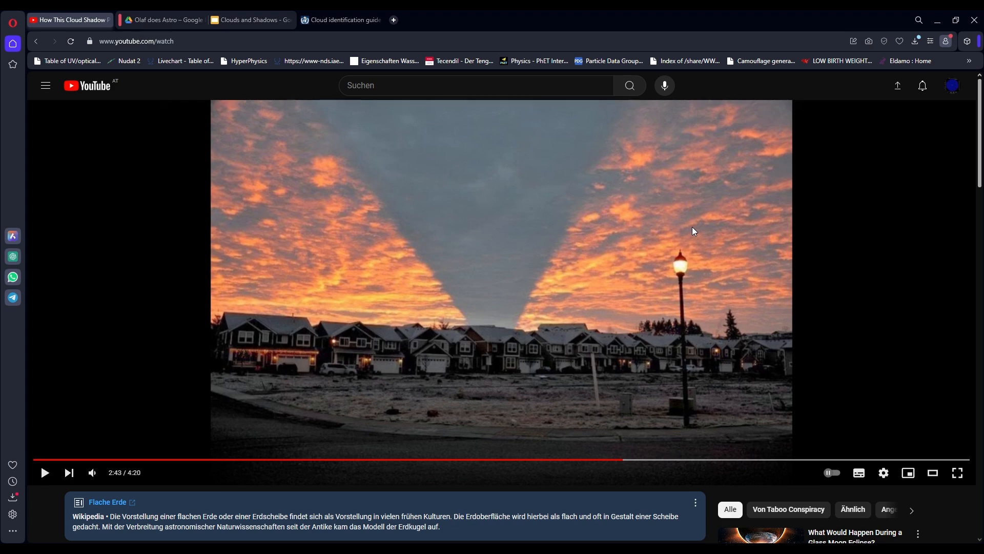
{"action": "left_click", "coordinate": [501, 292]}
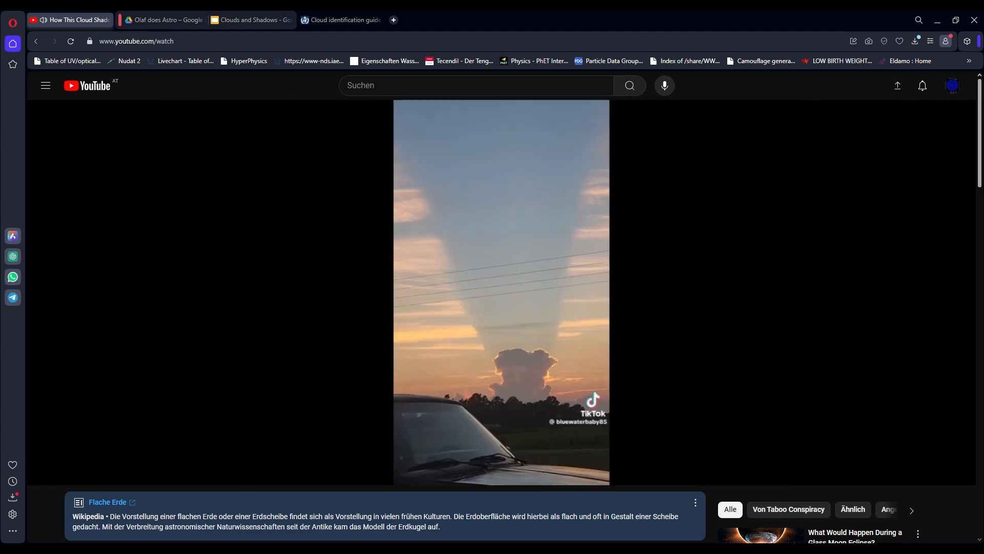
Pause the TikTok clip at 3:24, then resume it to the streaked blue sky.
{"action": "left_click", "coordinate": [500, 291]}
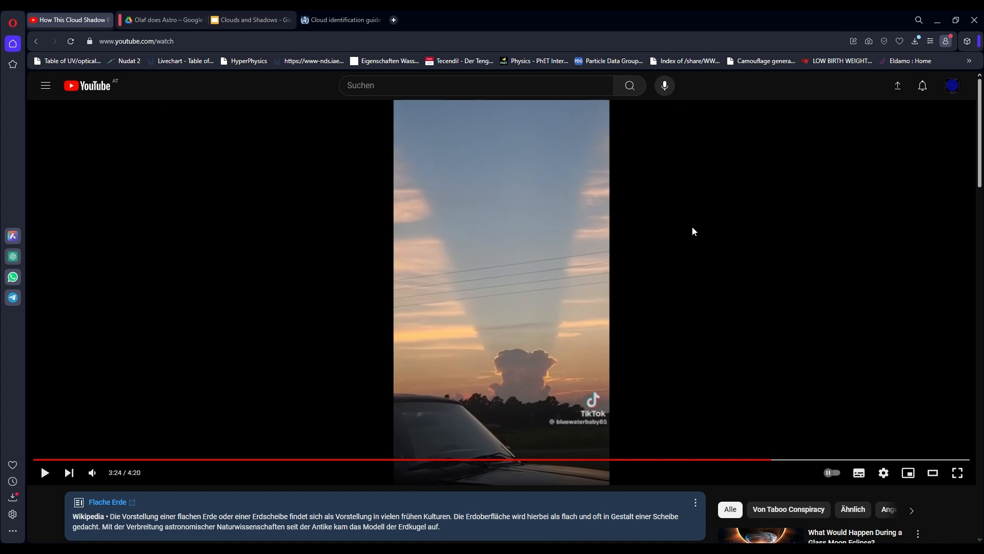
{"action": "left_click", "coordinate": [44, 472]}
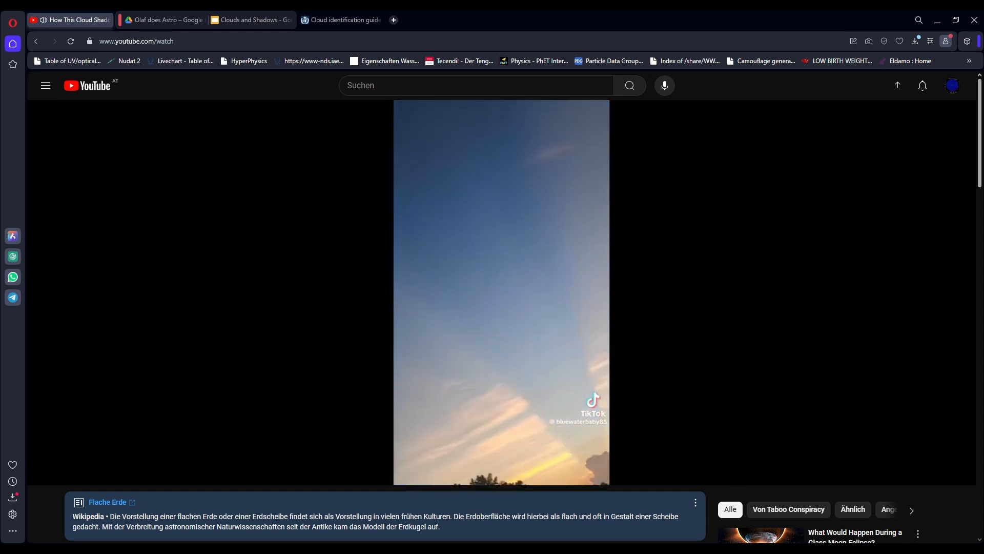
Pause and resume through the last cloud-shadow shots, ending paused at 4:17 of 4:20.
{"action": "left_click", "coordinate": [501, 293]}
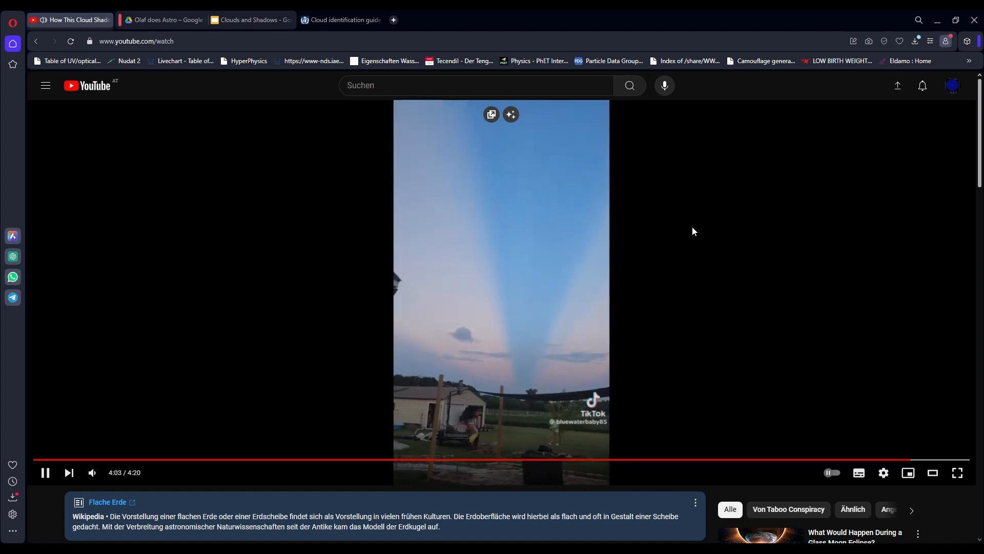
{"action": "left_click", "coordinate": [45, 472]}
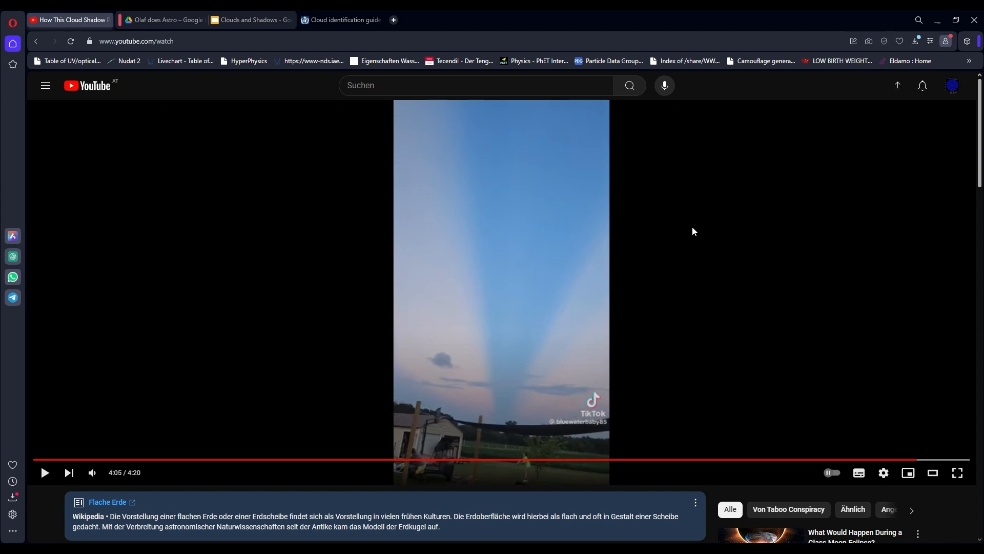
{"action": "left_click", "coordinate": [500, 292]}
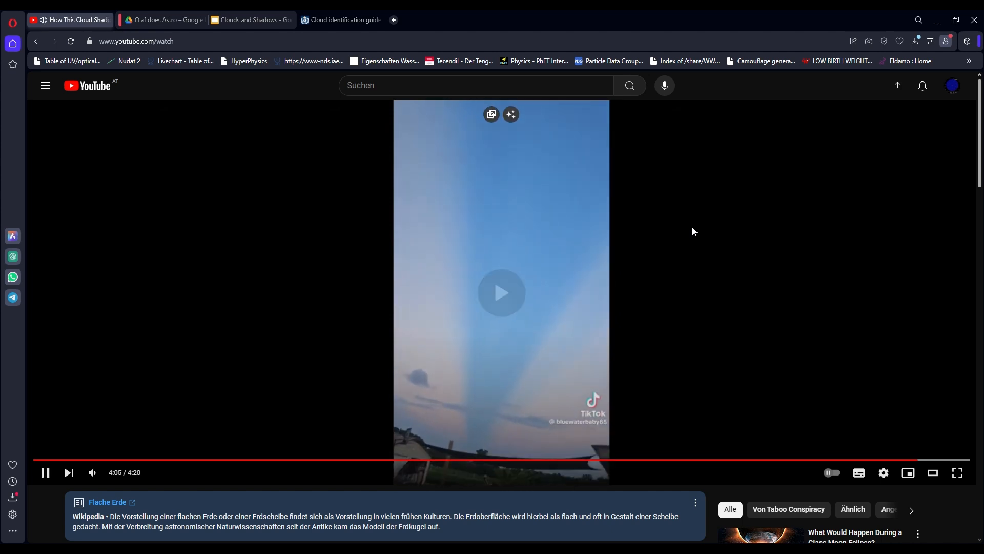
{"action": "left_click", "coordinate": [500, 292]}
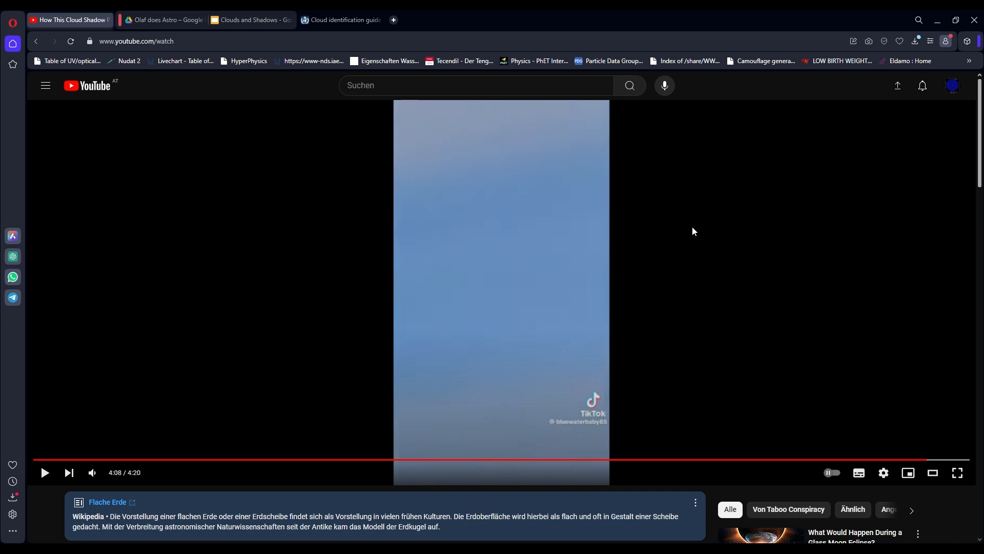
{"action": "left_click", "coordinate": [44, 472]}
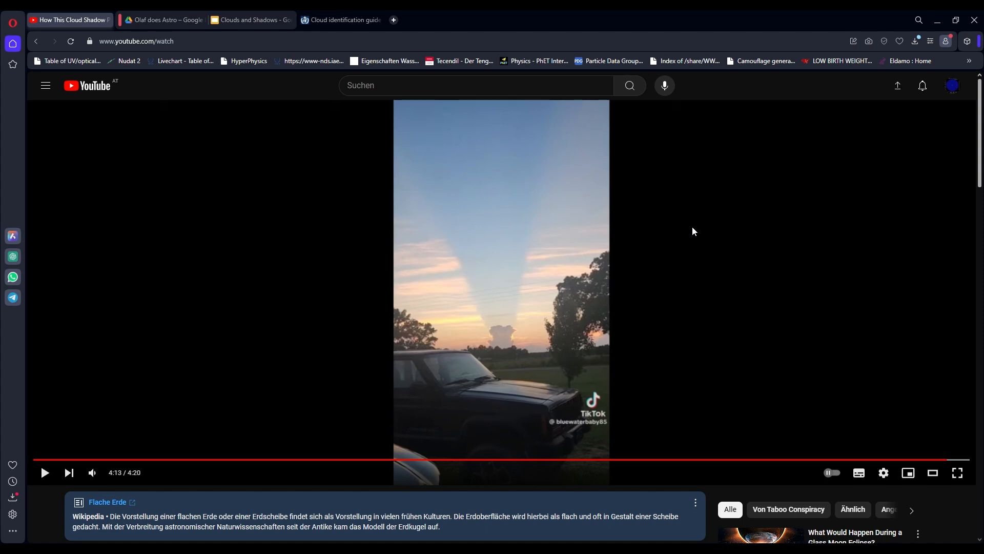
{"action": "left_click", "coordinate": [44, 473]}
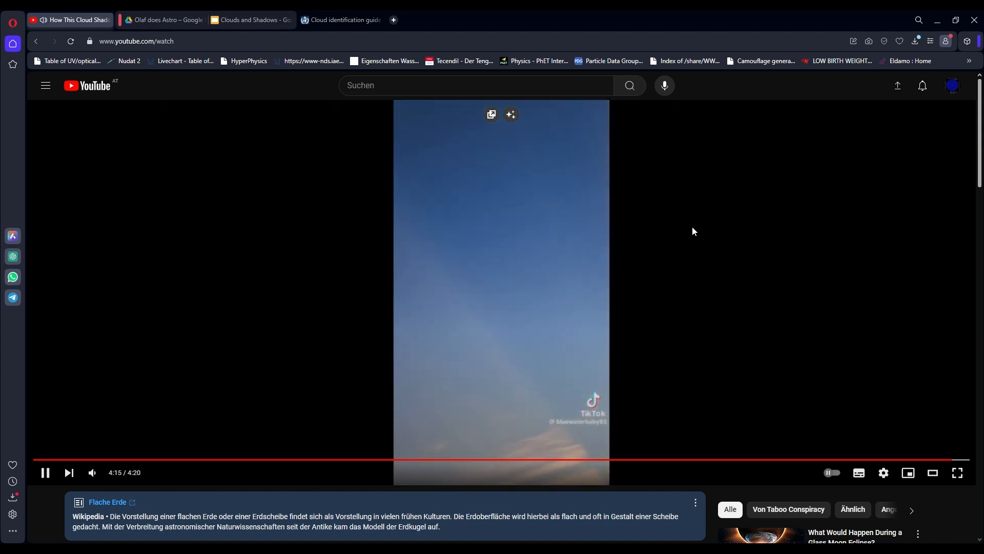
{"action": "left_click", "coordinate": [500, 291]}
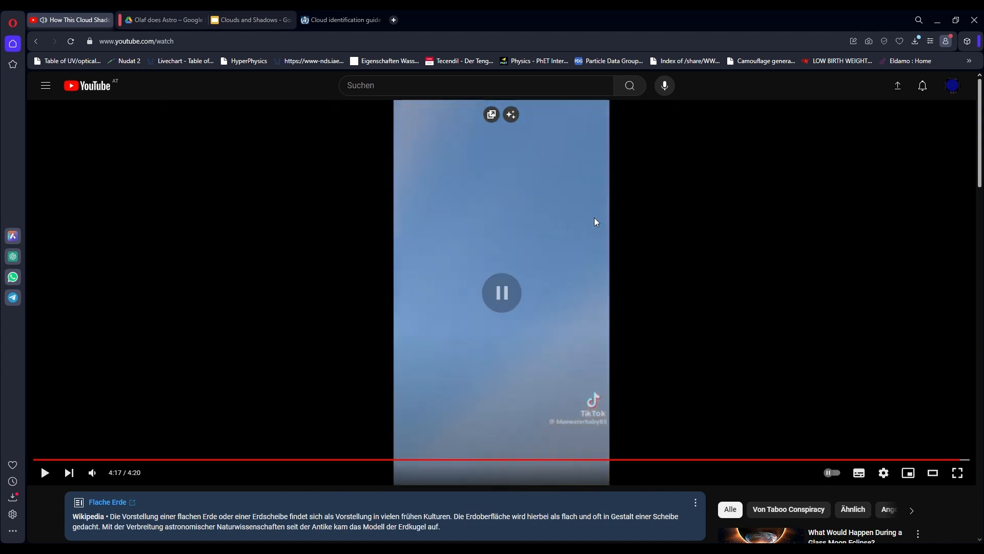
{"action": "mouse_move", "coordinate": [604, 175]}
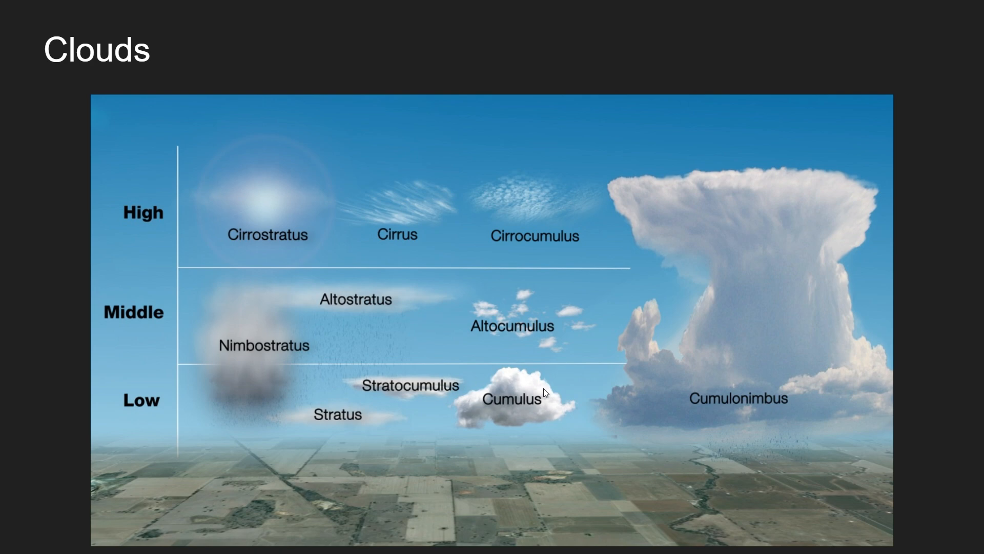
{"action": "mouse_move", "coordinate": [401, 327]}
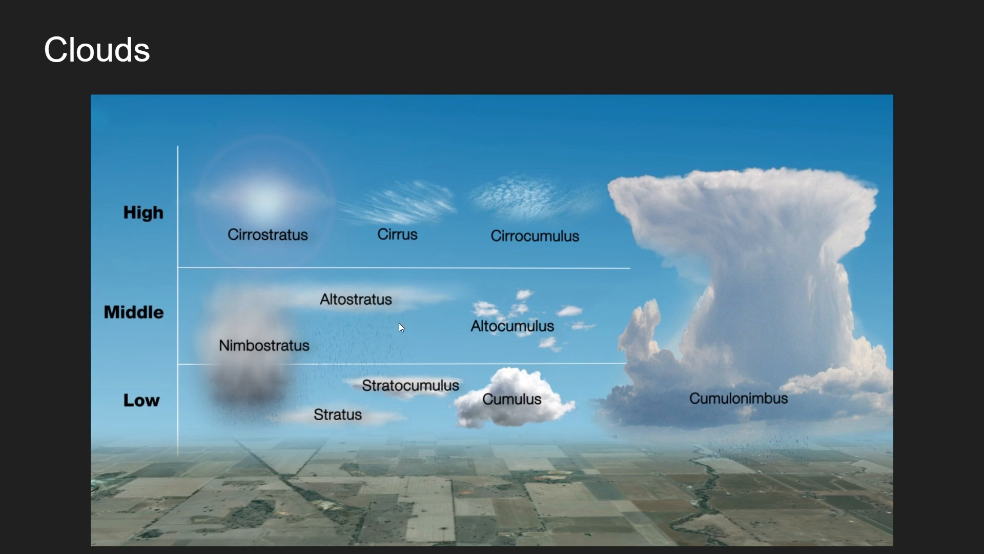
{"action": "mouse_move", "coordinate": [400, 327]}
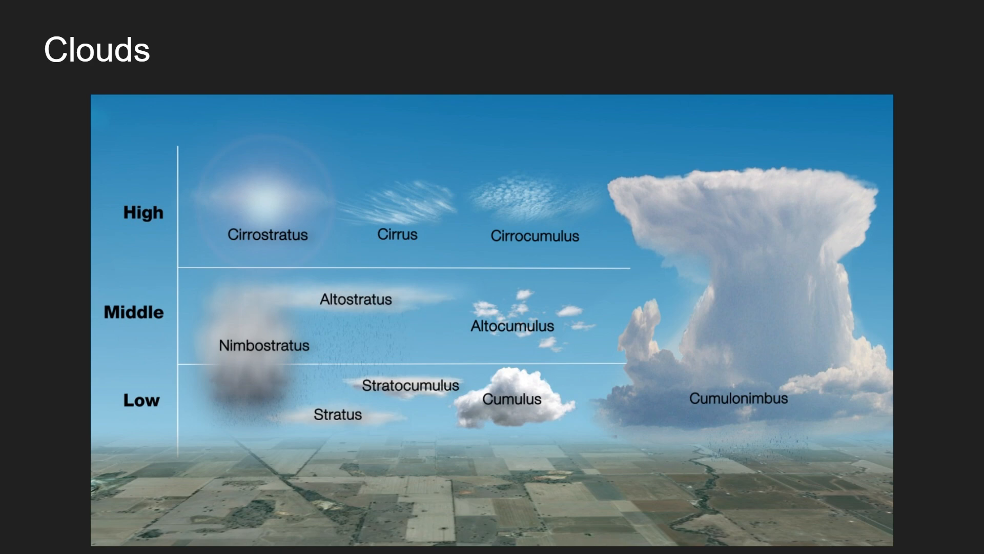
{"action": "mouse_move", "coordinate": [549, 430]}
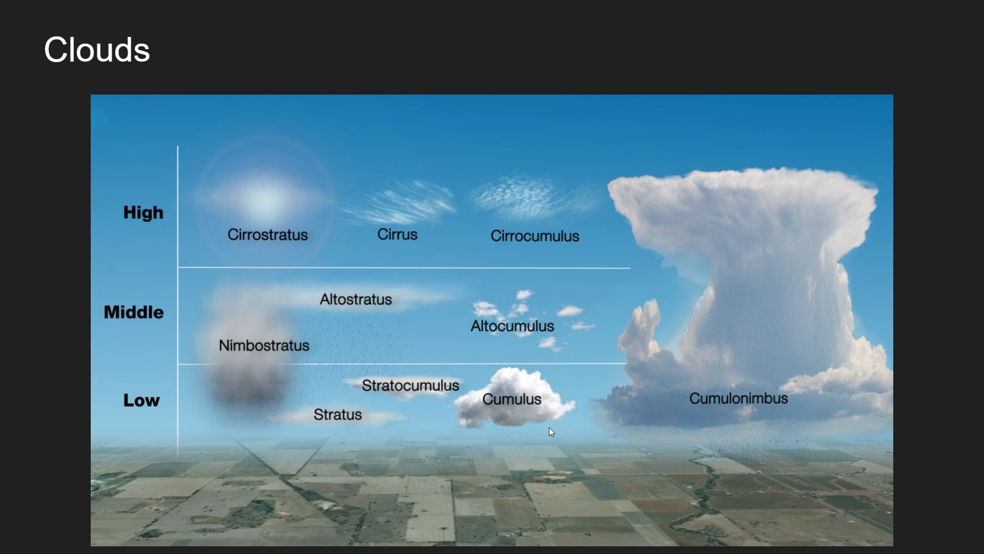
{"action": "mouse_move", "coordinate": [316, 298]}
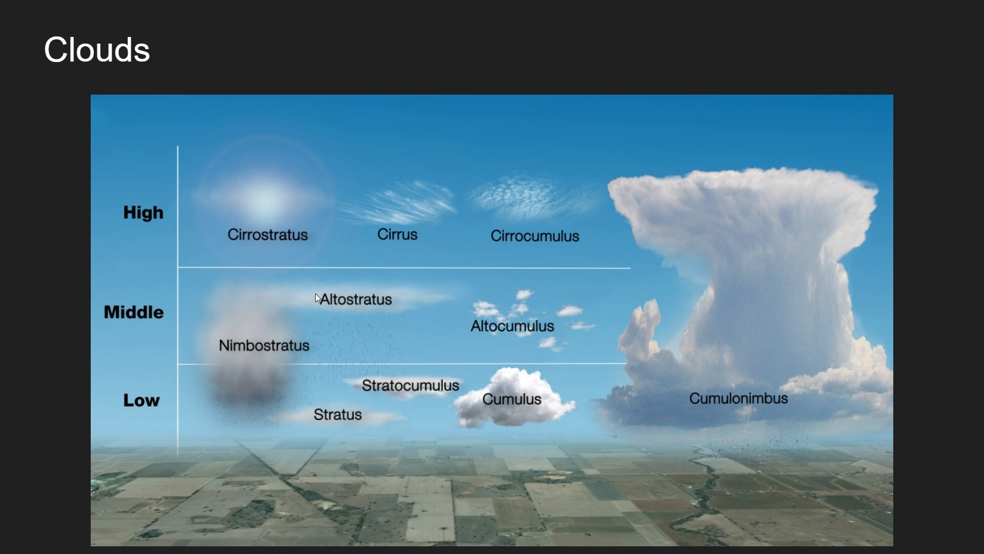
{"action": "mouse_move", "coordinate": [338, 305]}
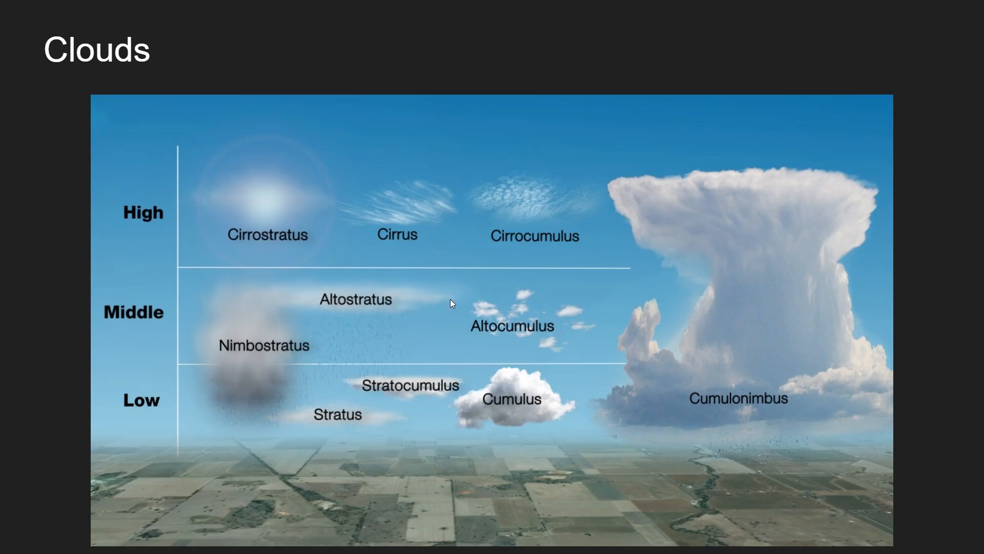
{"action": "mouse_move", "coordinate": [262, 289]}
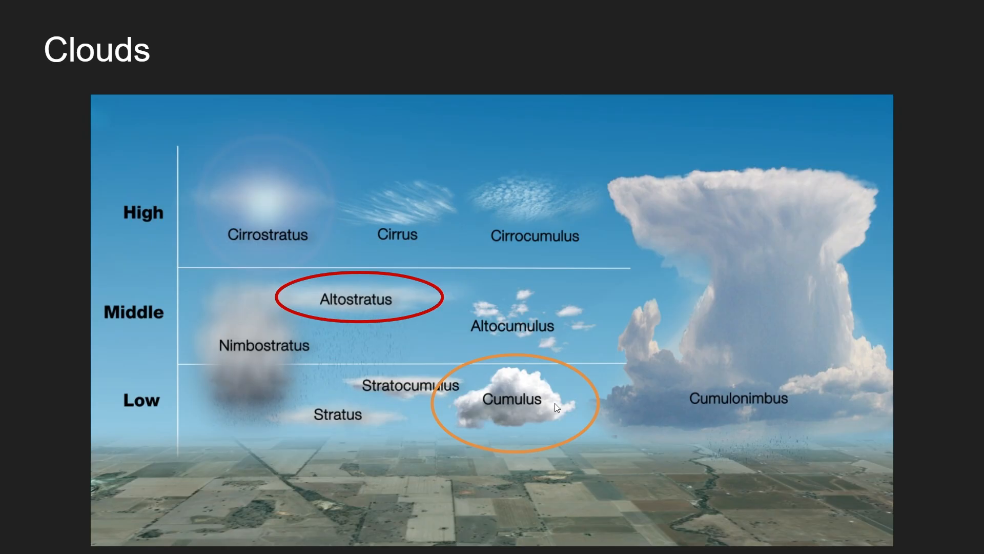
{"action": "mouse_move", "coordinate": [319, 294]}
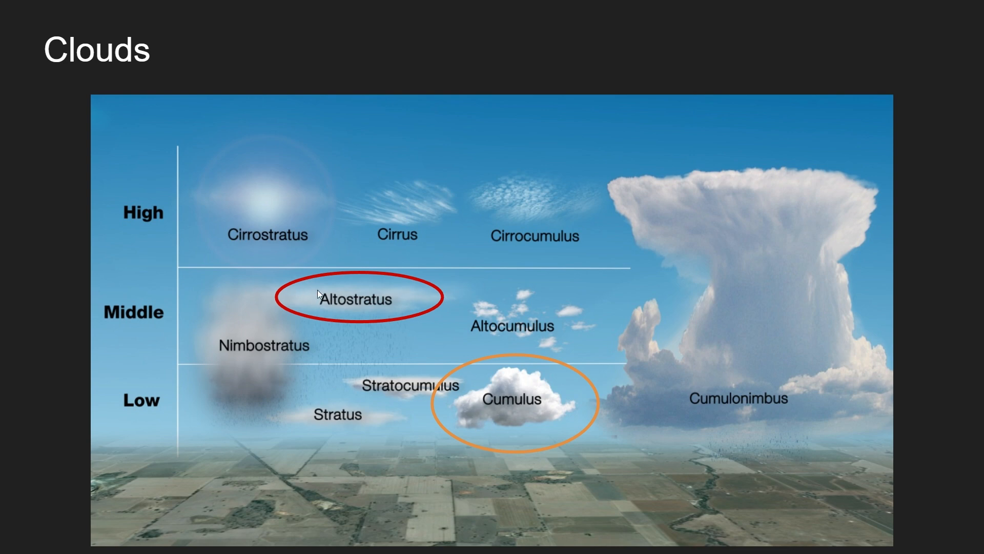